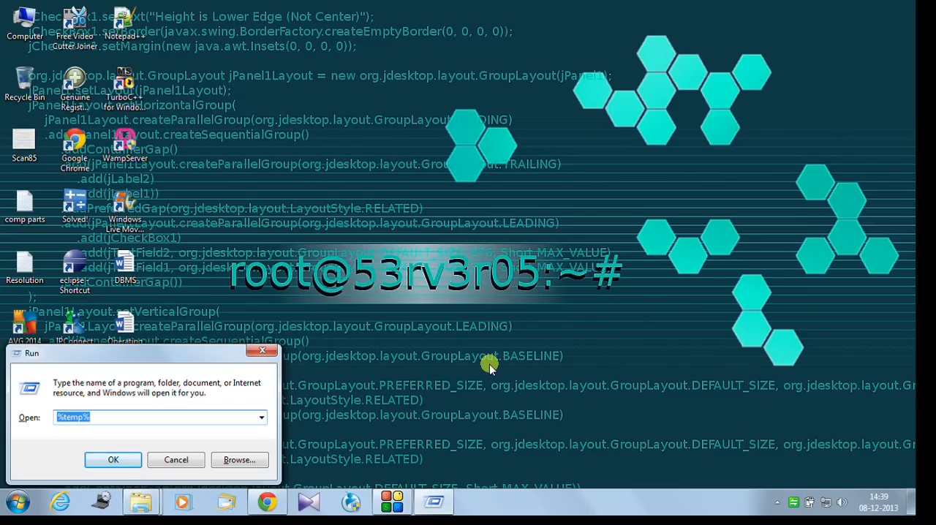
Step: Launch regedit from the Run dialog to open Registry Editor
text(re)
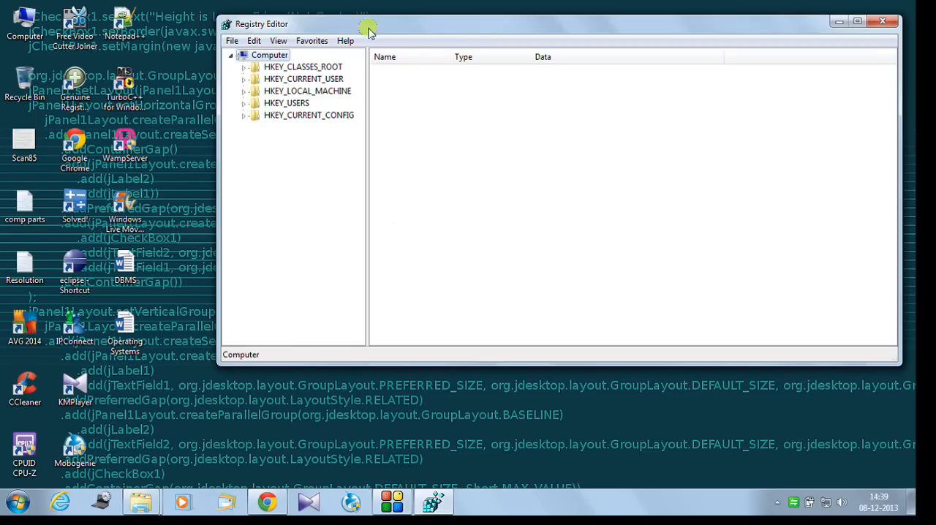
mouse_move(314, 58)
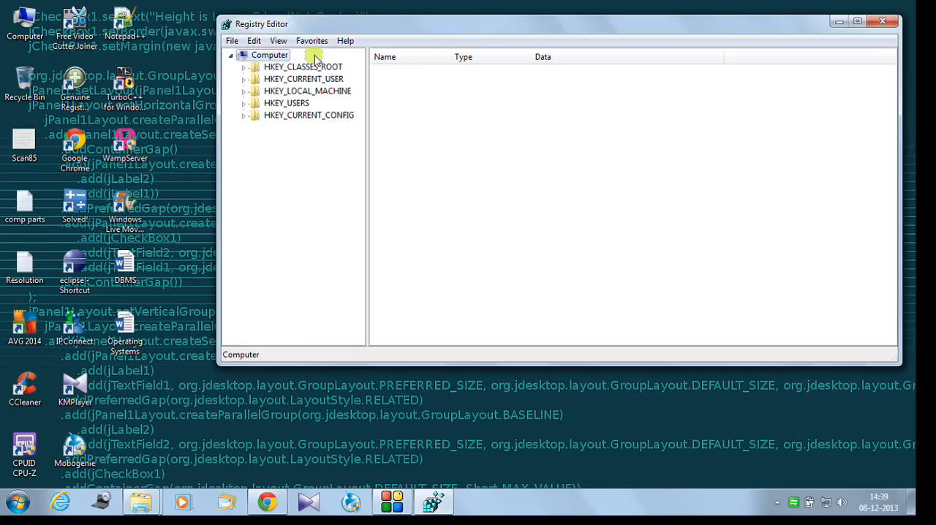
mouse_move(315, 140)
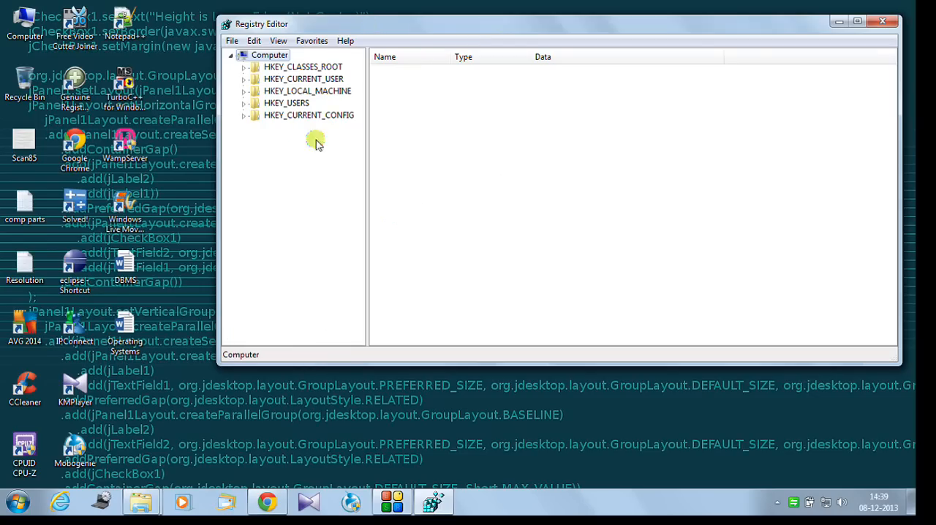
mouse_move(283, 142)
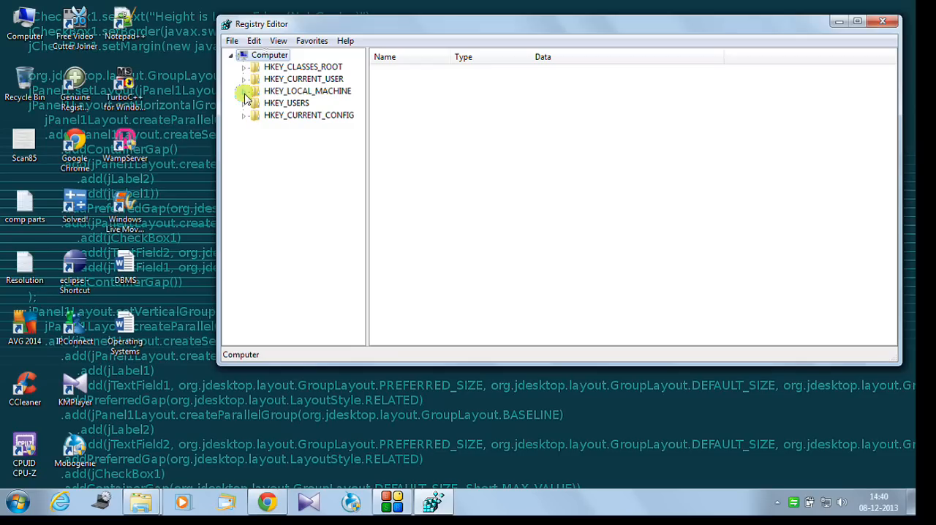
Step: Expand HKEY_LOCAL_MACHINE\SYSTEM\CurrentControlSet\services and scroll down to the USBSTOR key
click(244, 91)
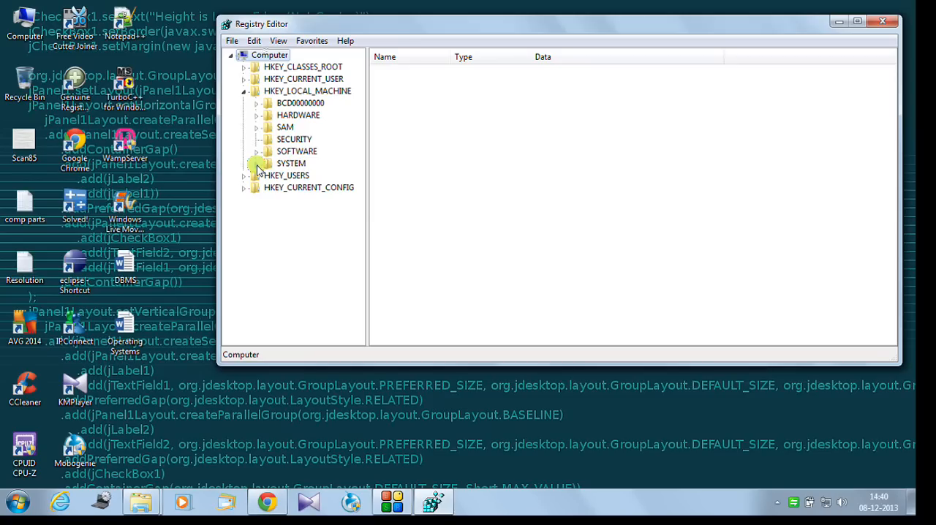
click(244, 163)
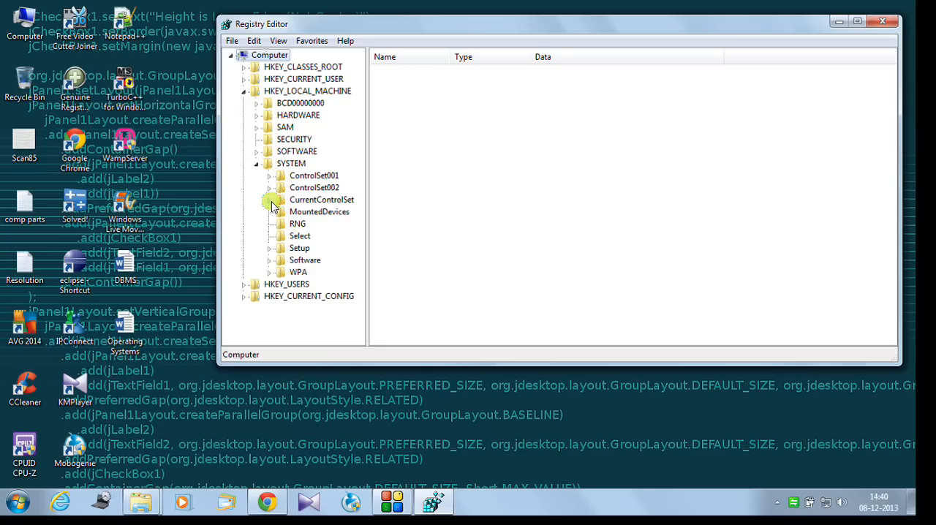
click(273, 199)
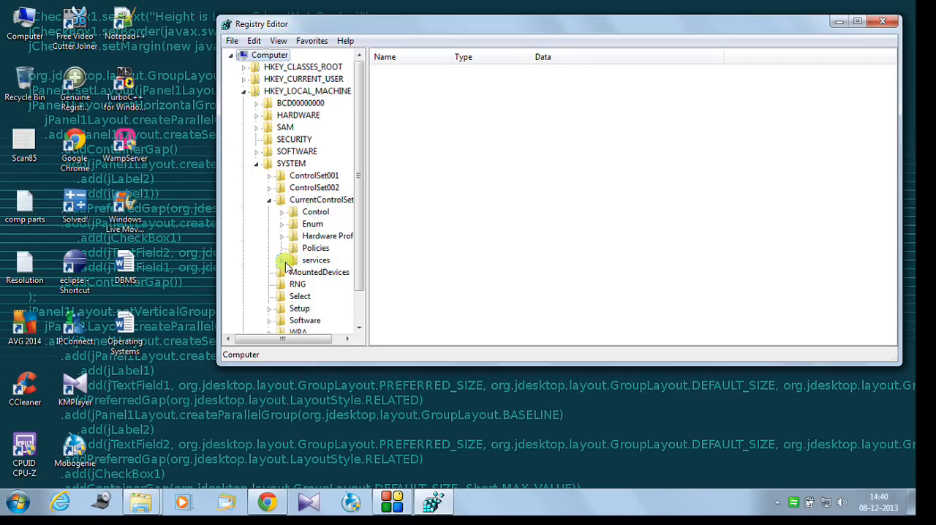
click(286, 260)
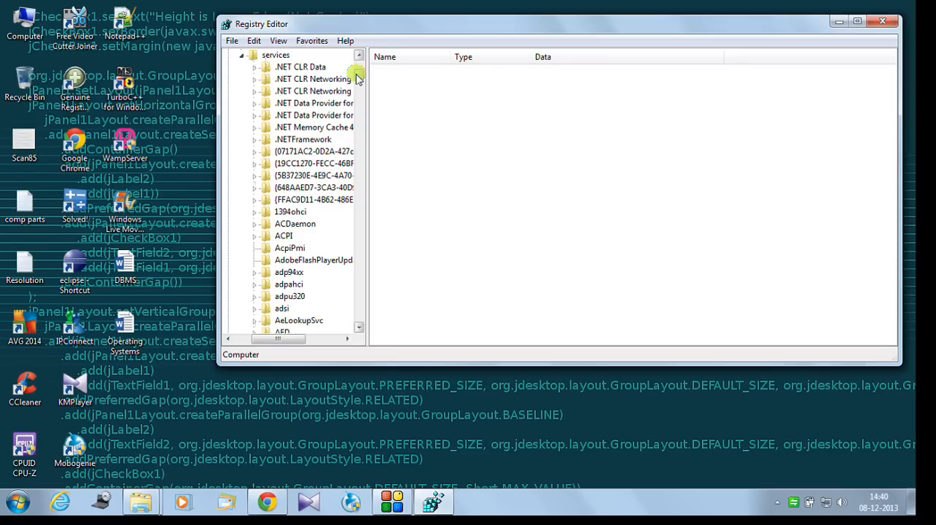
scroll(down, 3)
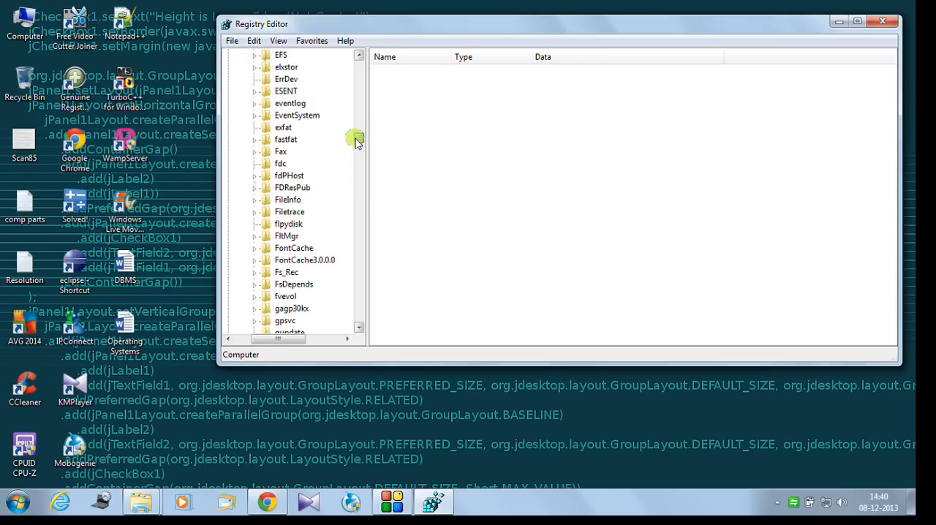
scroll(down, 3)
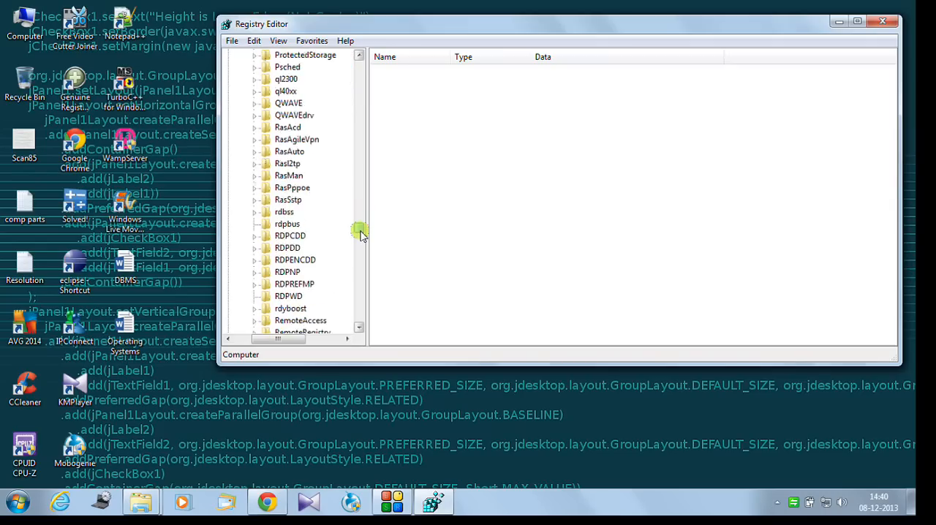
scroll(down, 3)
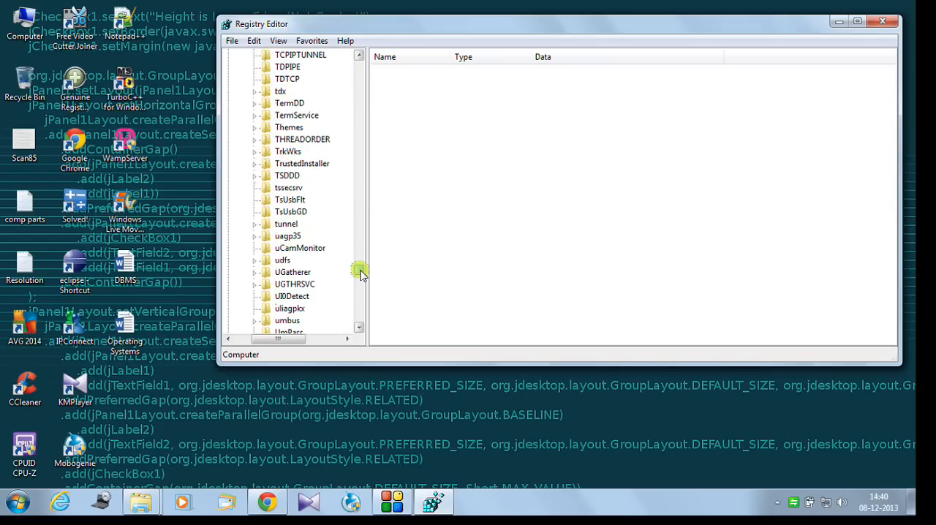
scroll(down, 3)
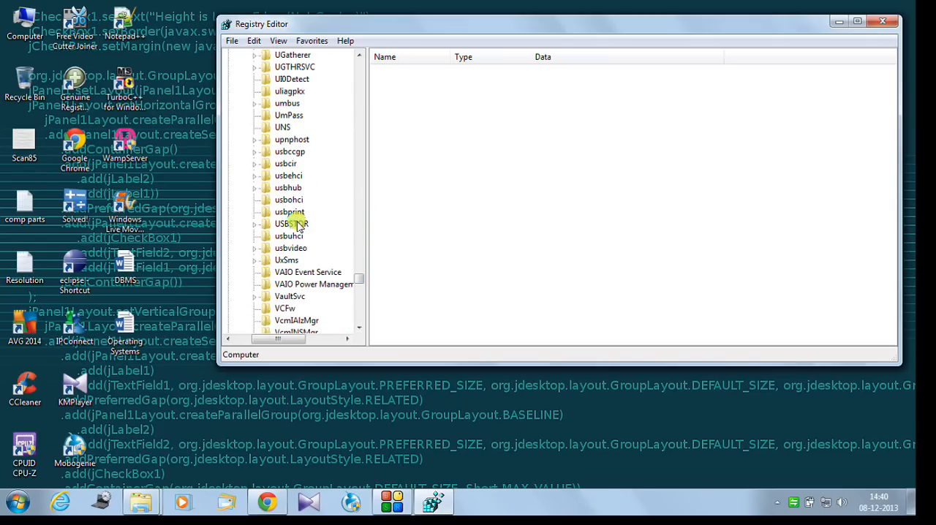
Step: Select USBSTOR and edit its Start DWORD value data, leaving Start at 3
click(288, 223)
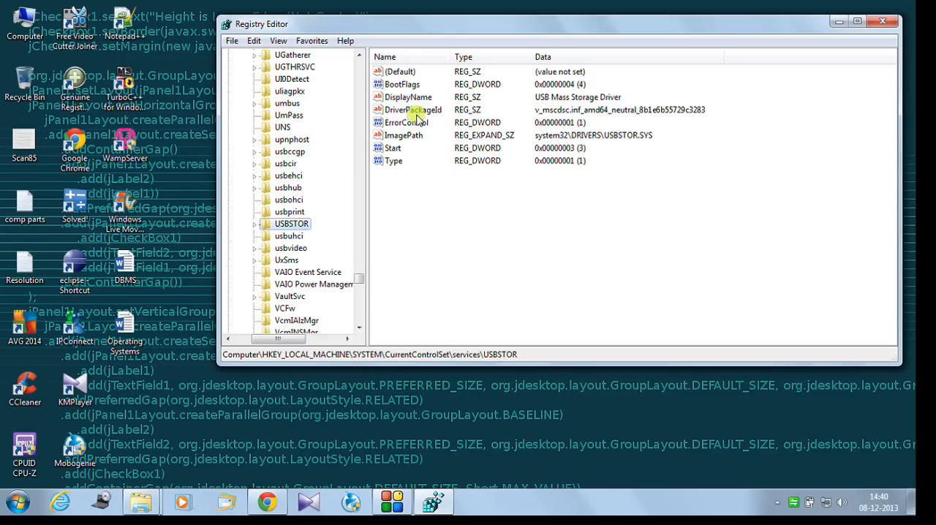
mouse_move(434, 71)
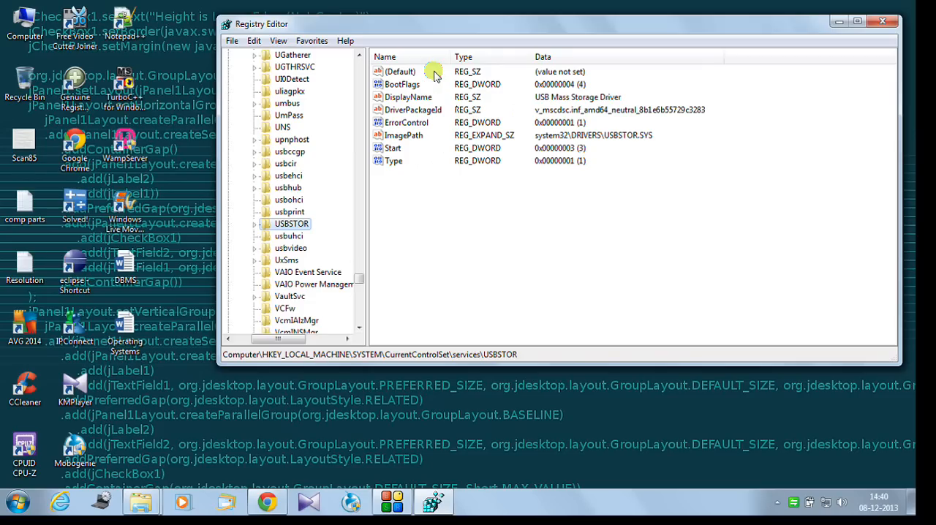
mouse_move(415, 165)
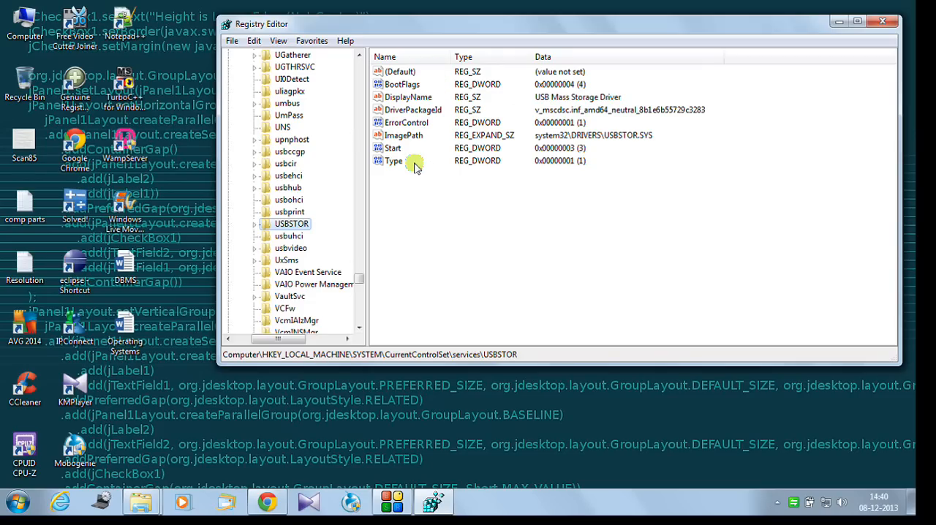
mouse_move(393, 150)
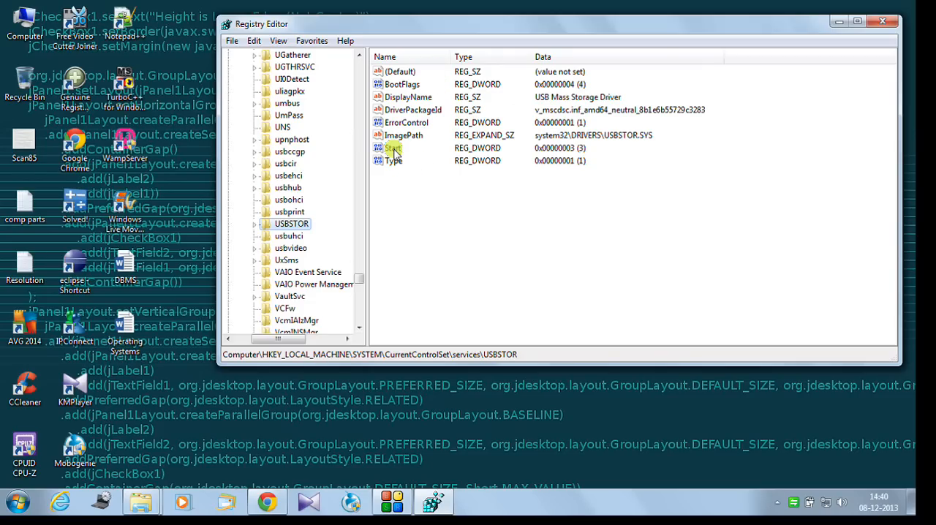
double_click(393, 148)
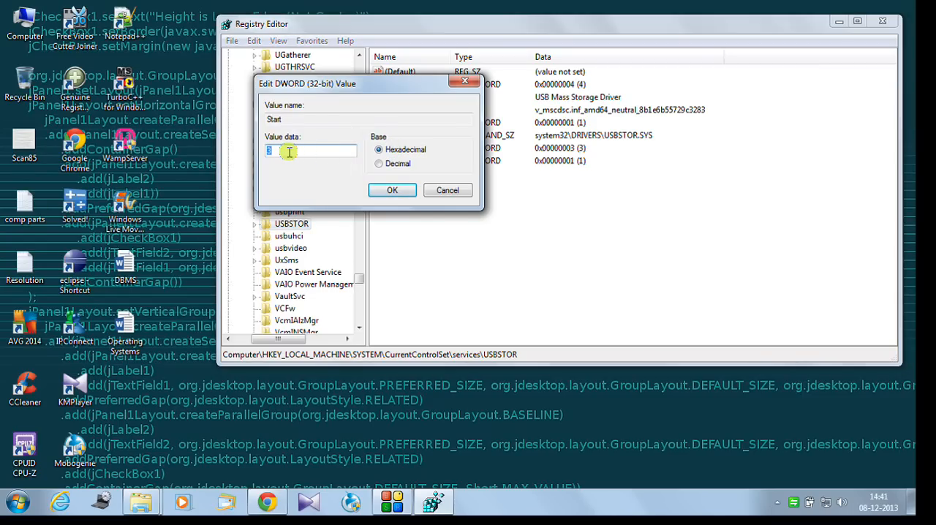
text(3)
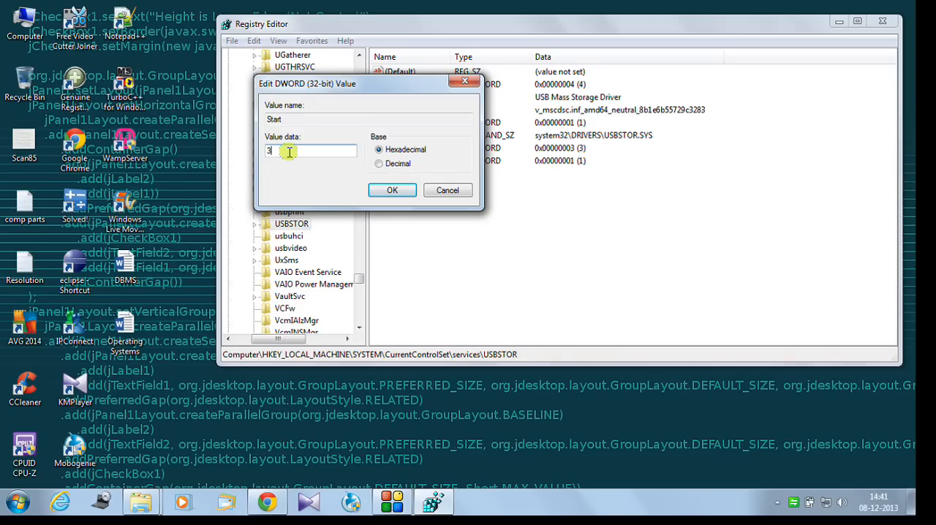
key(Backspace)
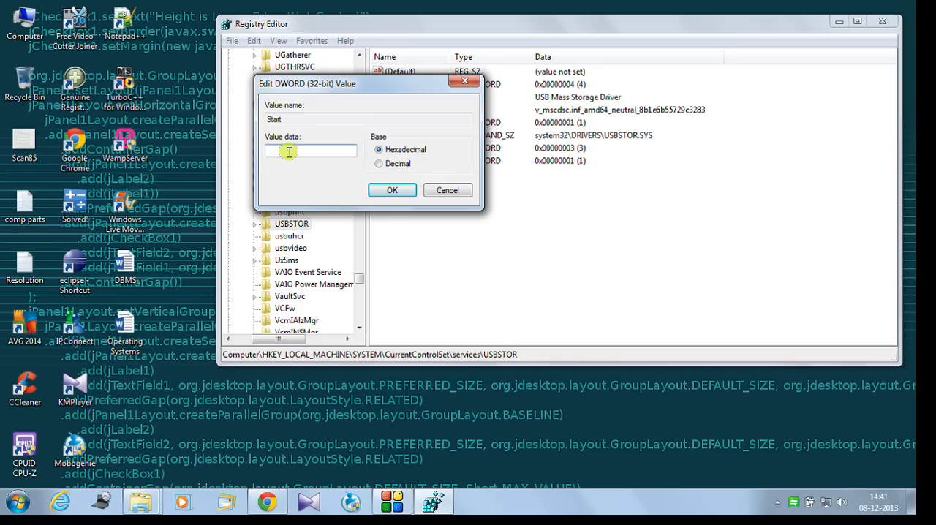
text(4)
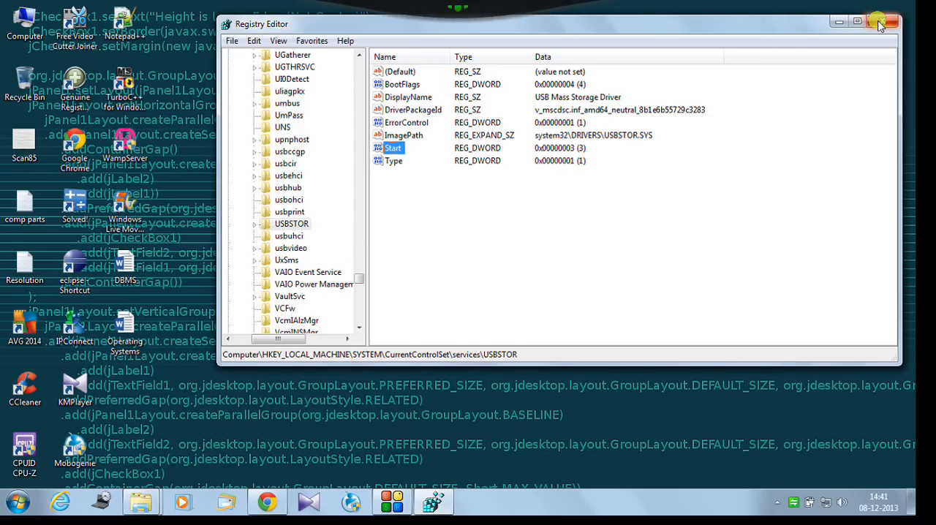
Step: Close Registry Editor and launch Device Manager with devmgmt.msc from Run
click(883, 21)
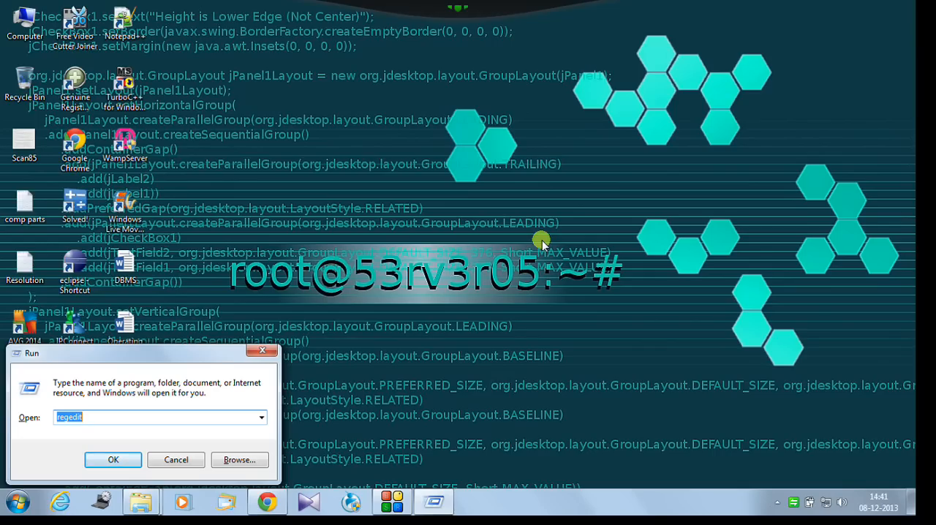
text(d)
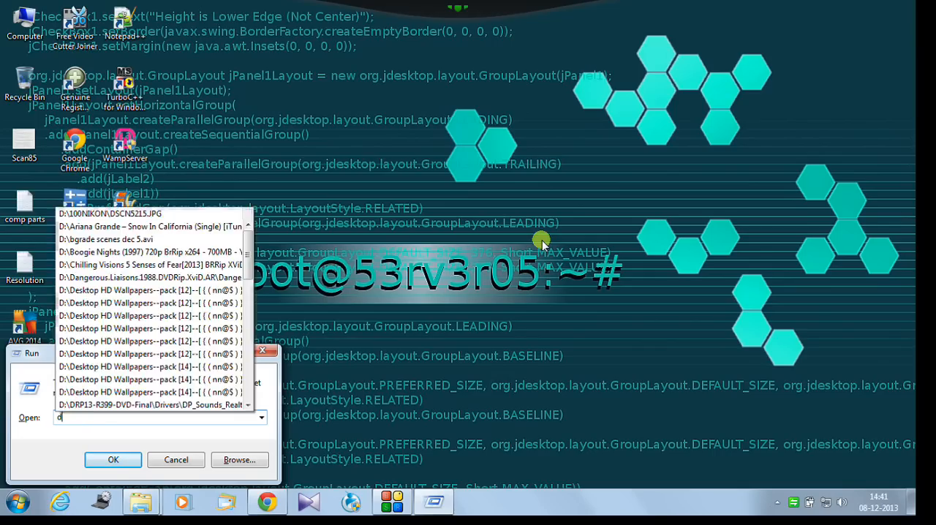
text(evmgmt)
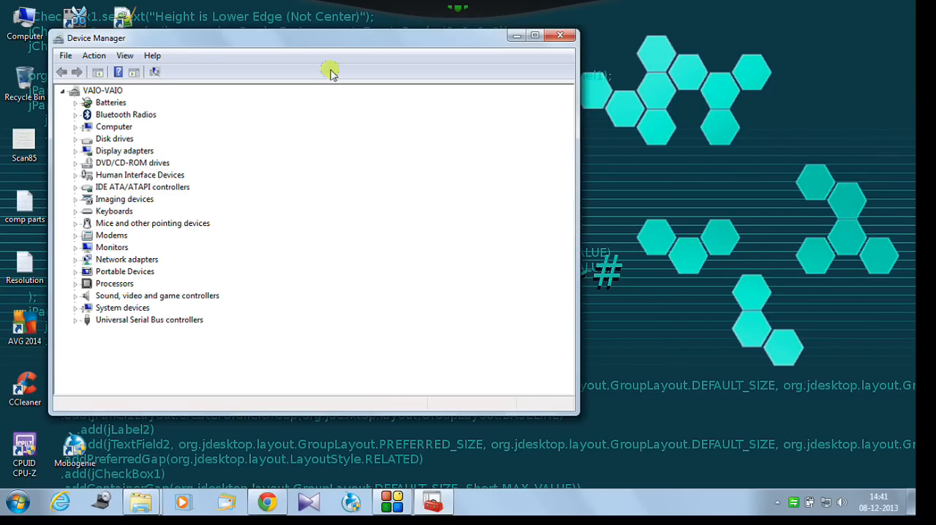
mouse_move(329, 43)
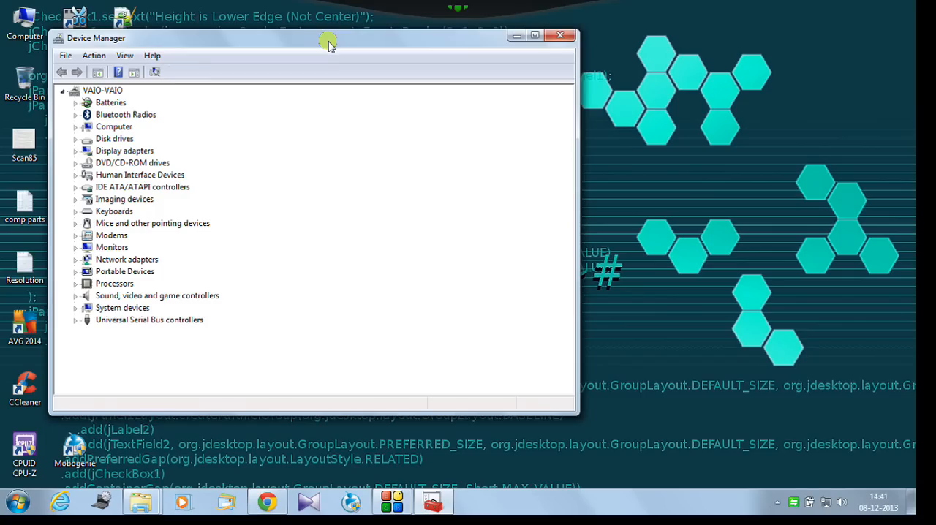
mouse_move(104, 324)
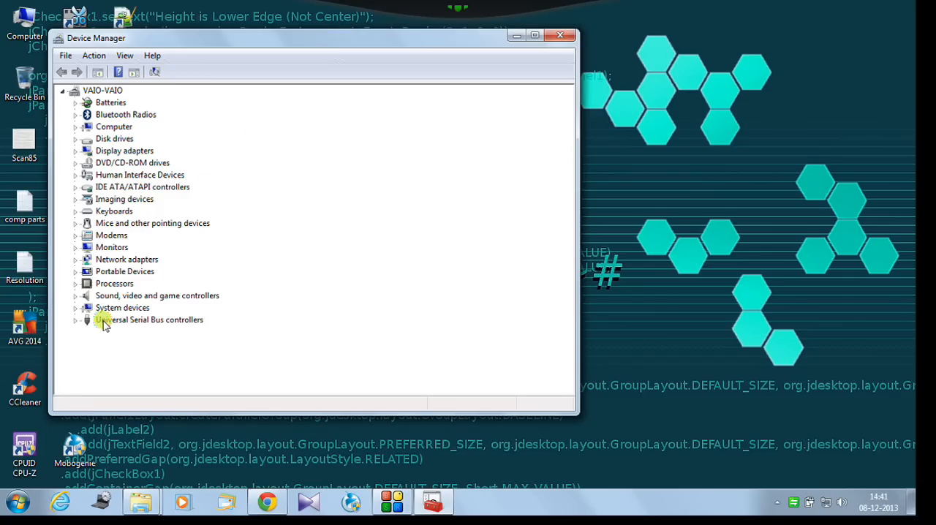
mouse_move(124, 324)
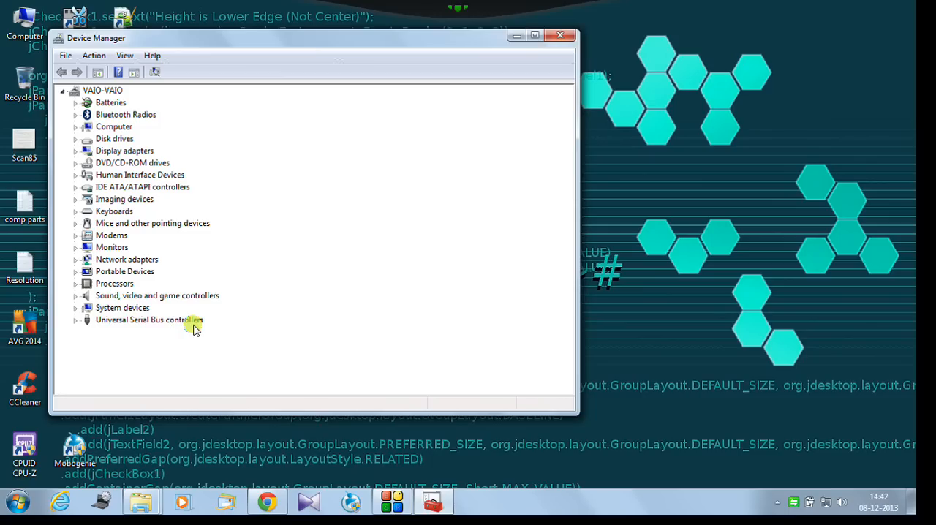
mouse_move(154, 324)
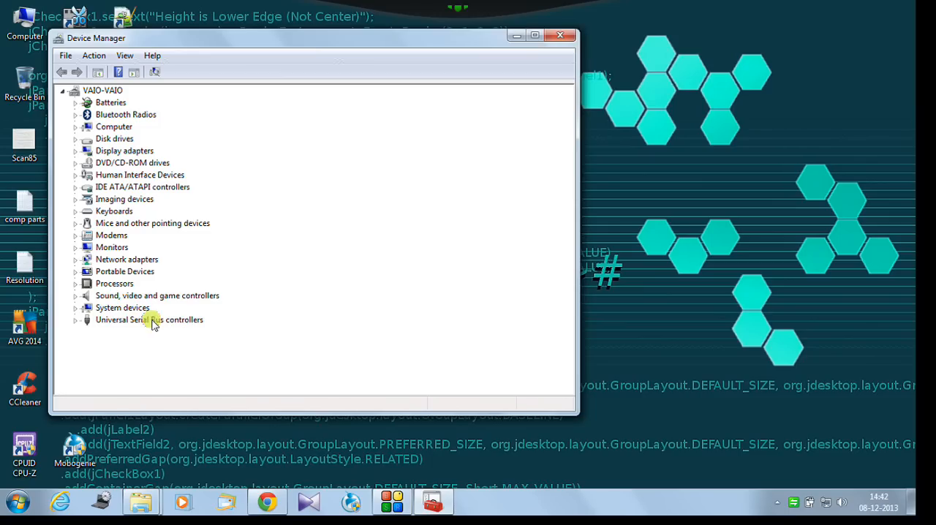
mouse_move(327, 207)
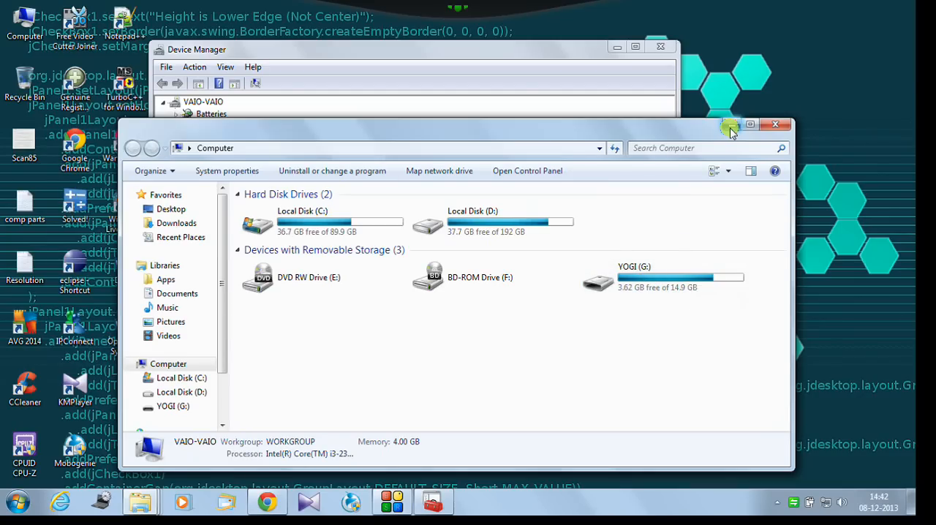
click(774, 124)
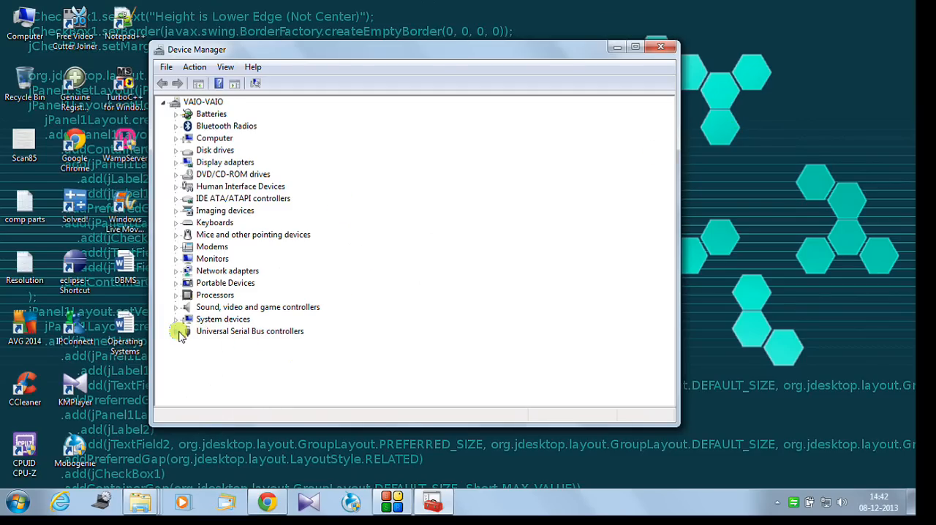
Step: Expand Universal Serial Bus controllers to reveal USB Mass Storage Device
click(177, 331)
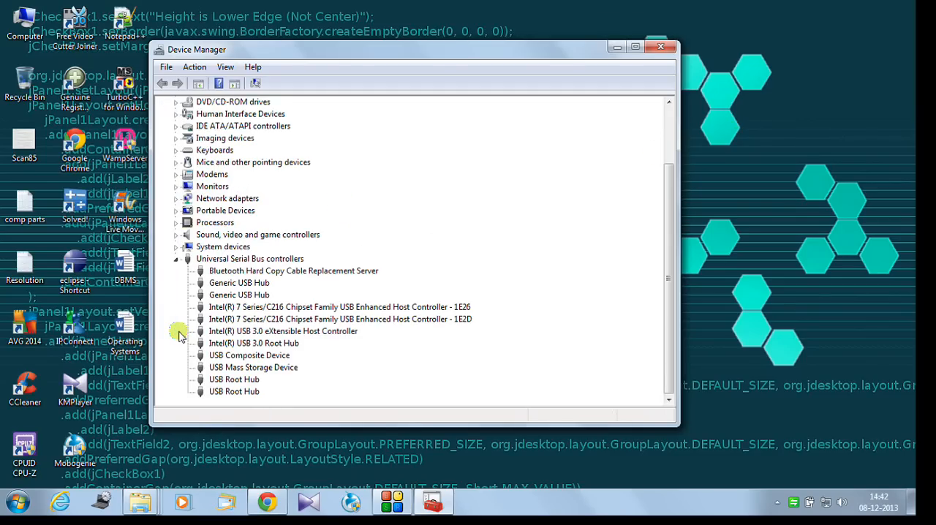
mouse_move(276, 254)
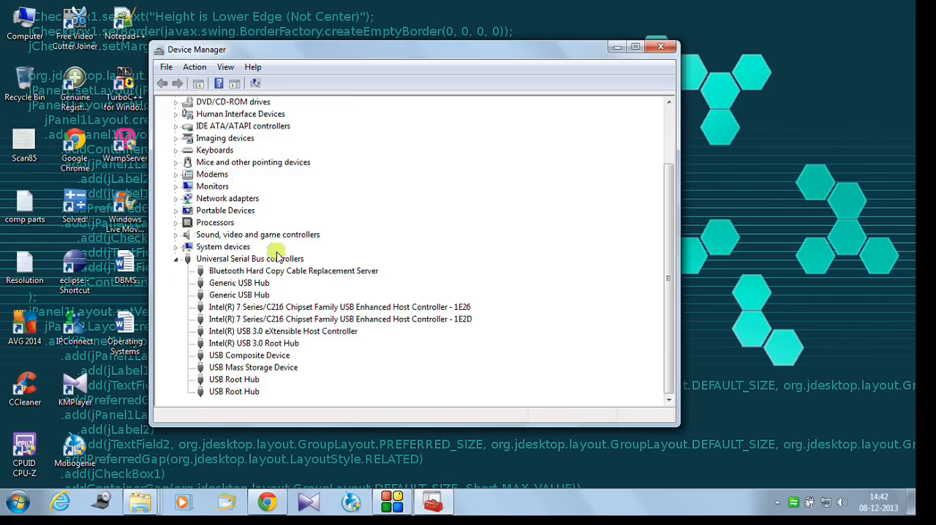
mouse_move(368, 404)
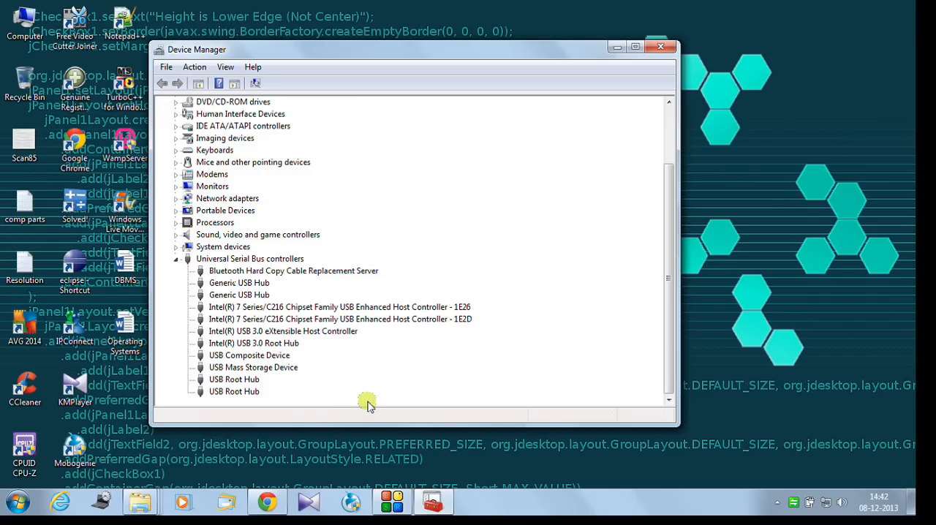
mouse_move(307, 378)
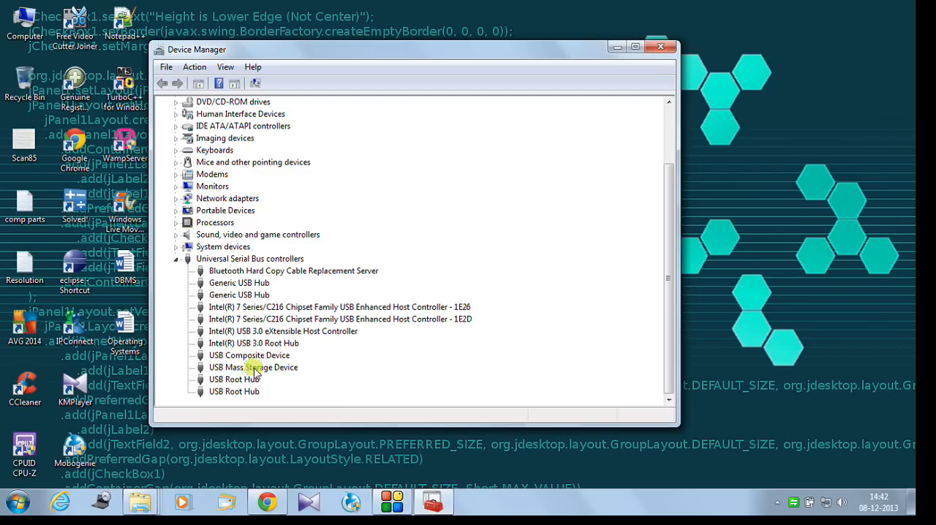
mouse_move(266, 370)
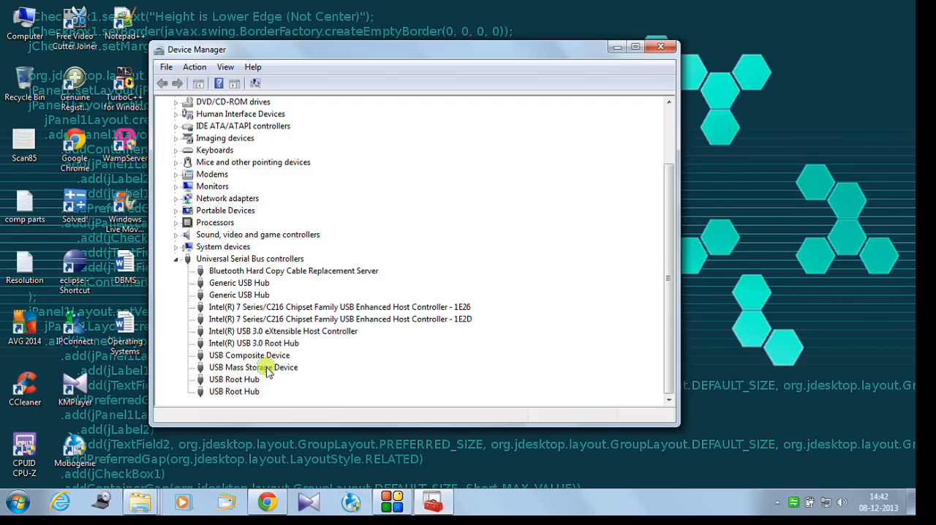
Step: Disable USB Mass Storage Device from its context menu and confirm the warning with Yes
right_click(253, 367)
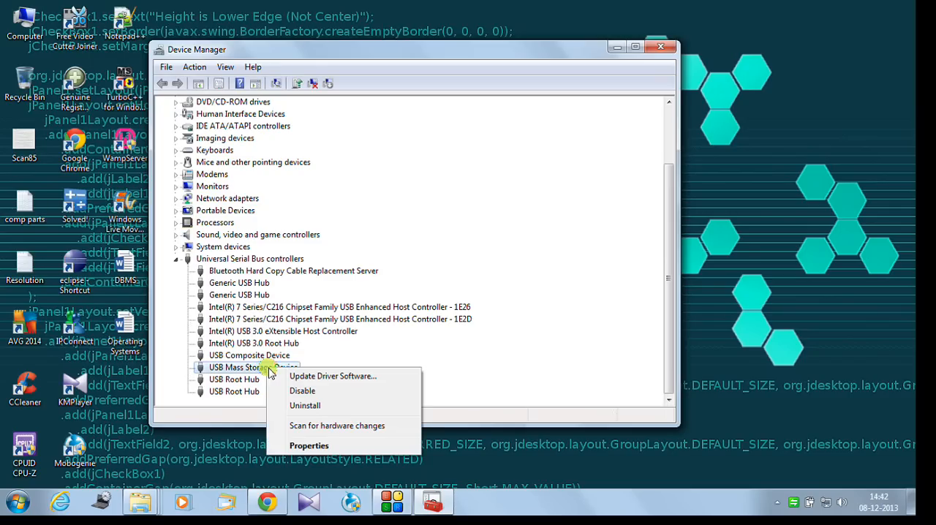
mouse_move(302, 390)
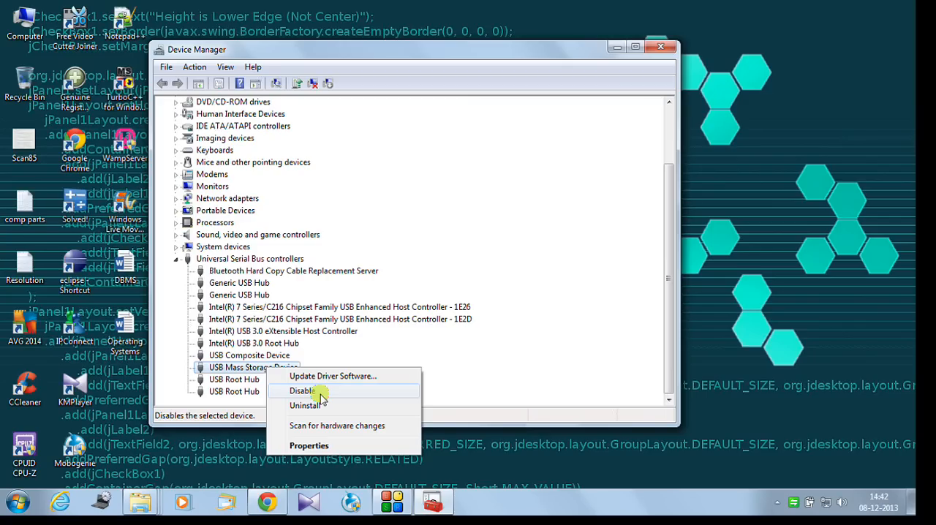
click(301, 390)
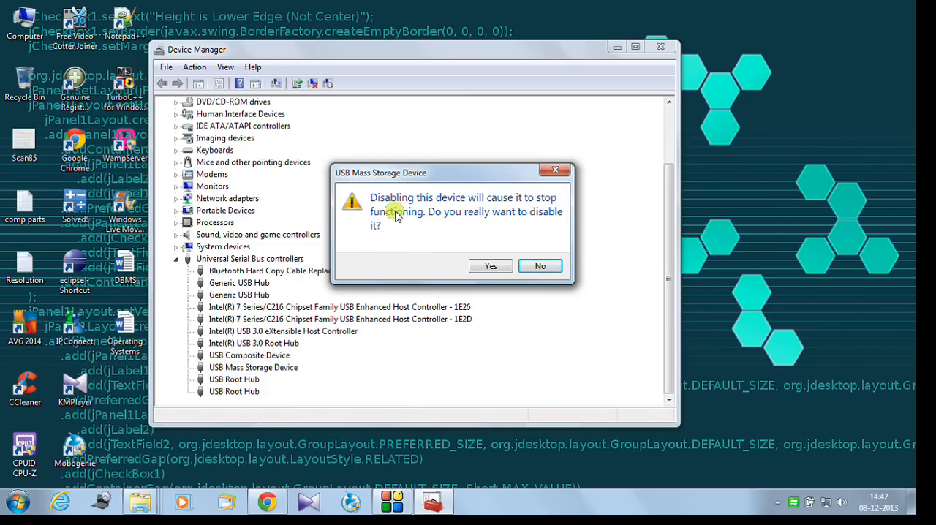
mouse_move(445, 223)
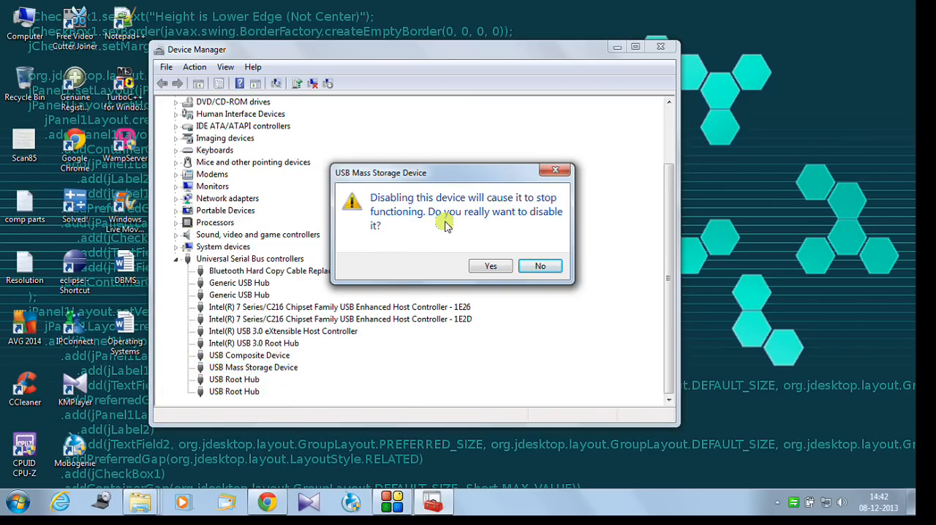
mouse_move(488, 239)
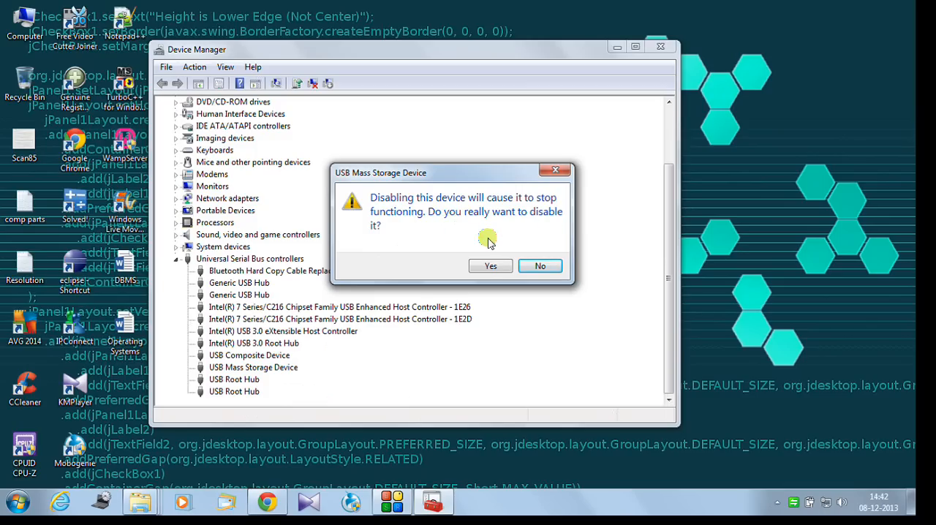
click(490, 265)
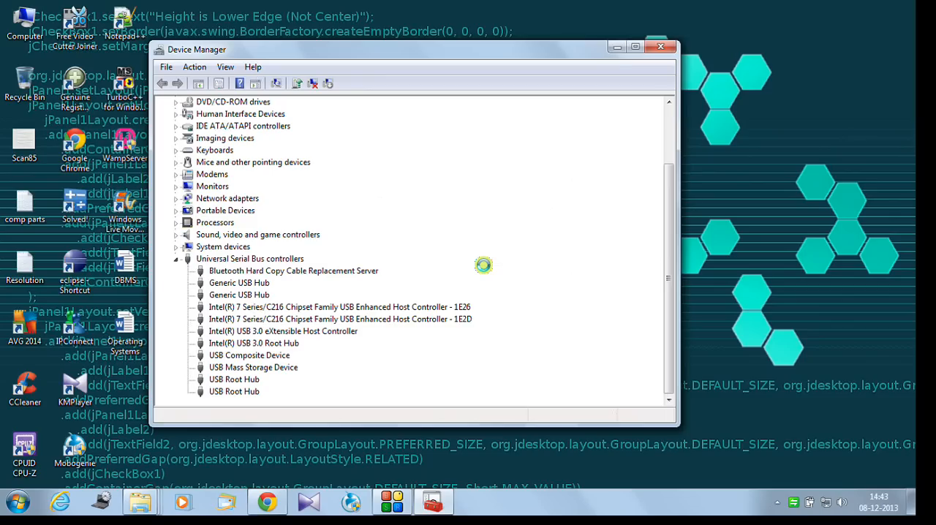
click(253, 367)
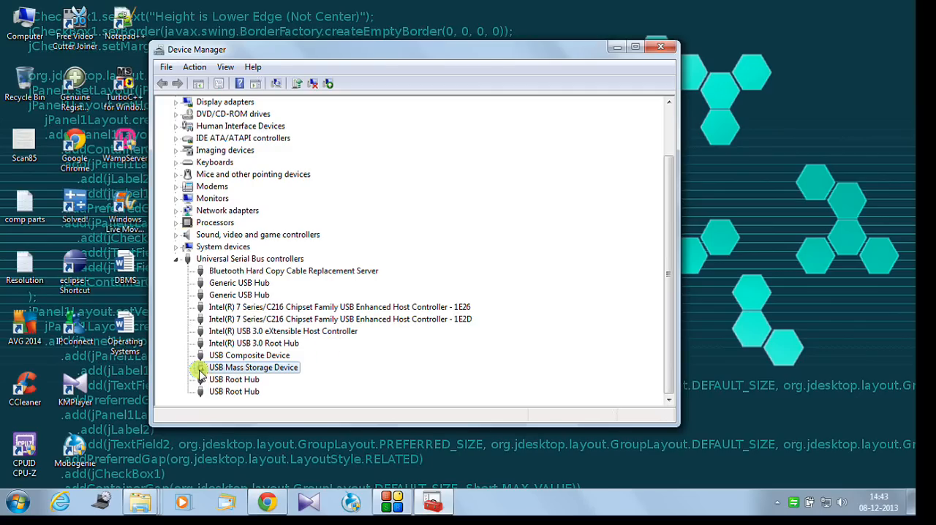
mouse_move(207, 379)
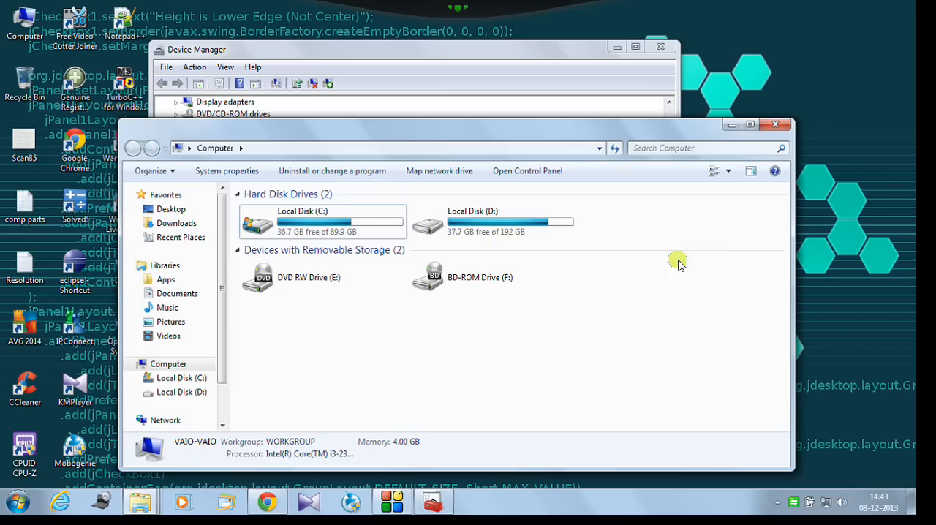
mouse_move(589, 307)
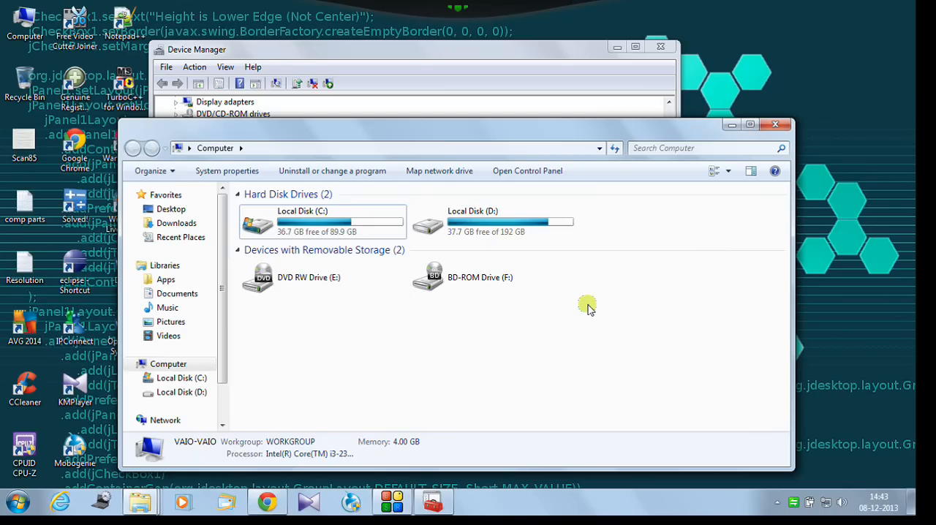
mouse_move(606, 292)
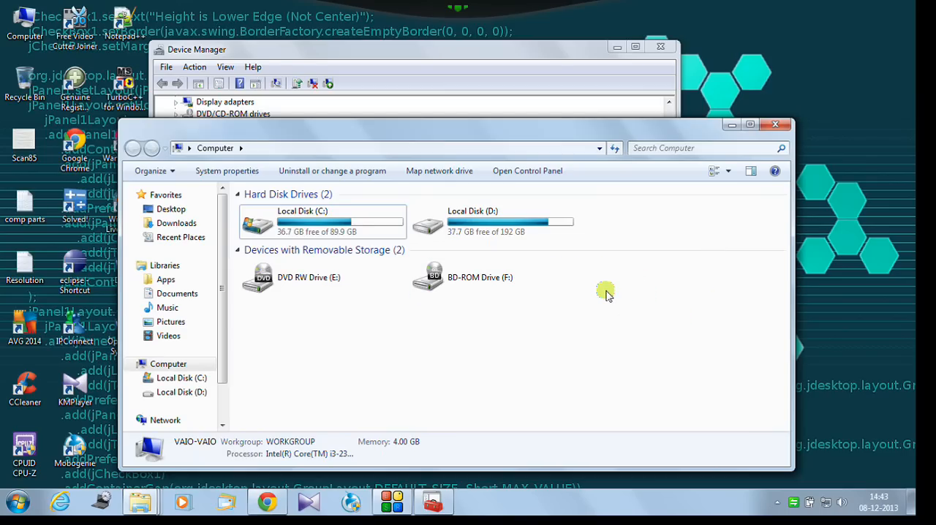
mouse_move(776, 124)
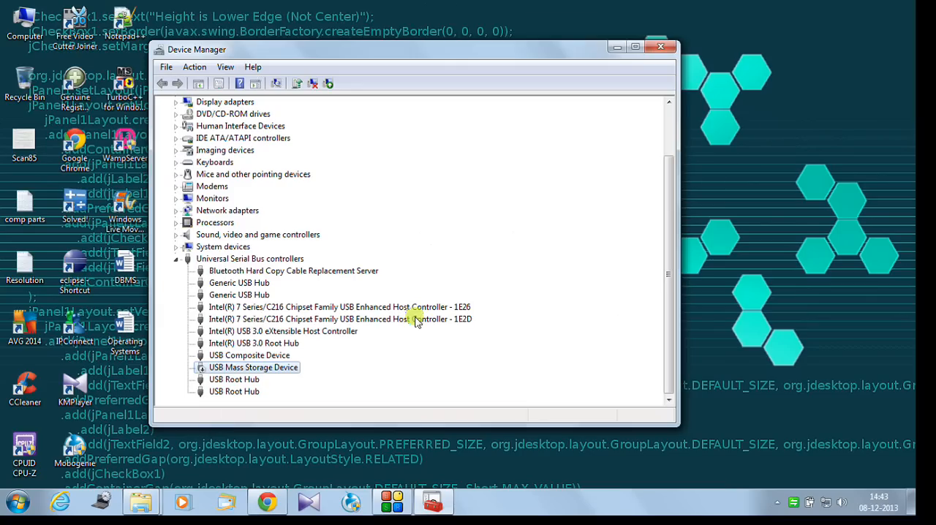
mouse_move(274, 370)
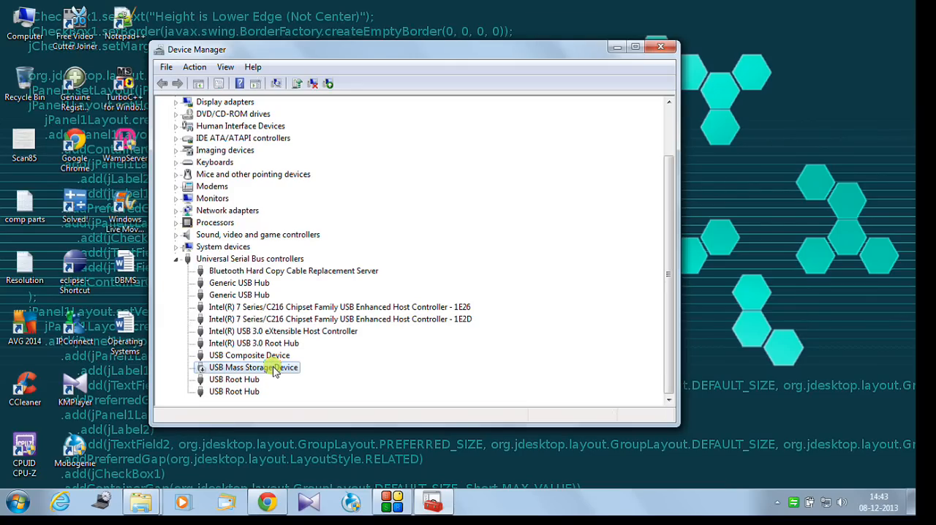
Step: Enable USB Mass Storage Device, verify YOGI (G:) reappears, then close Device Manager
right_click(252, 367)
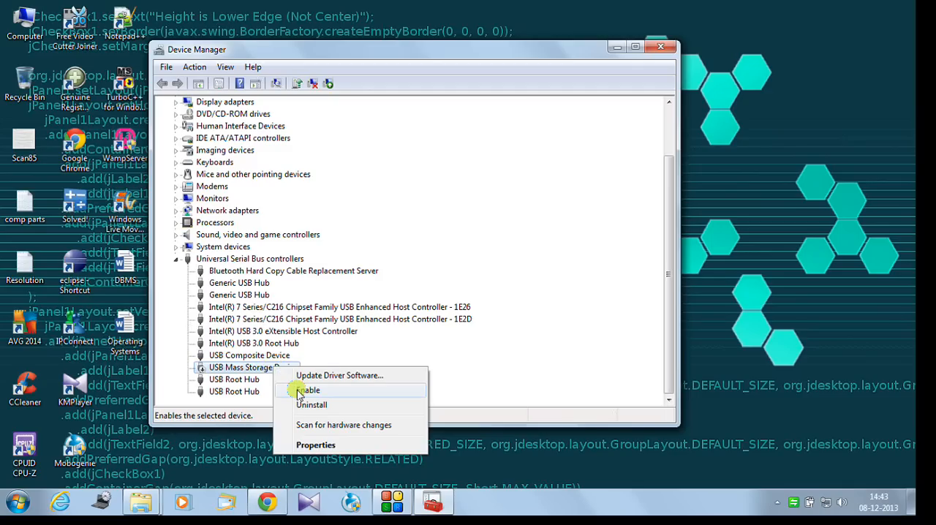
click(310, 389)
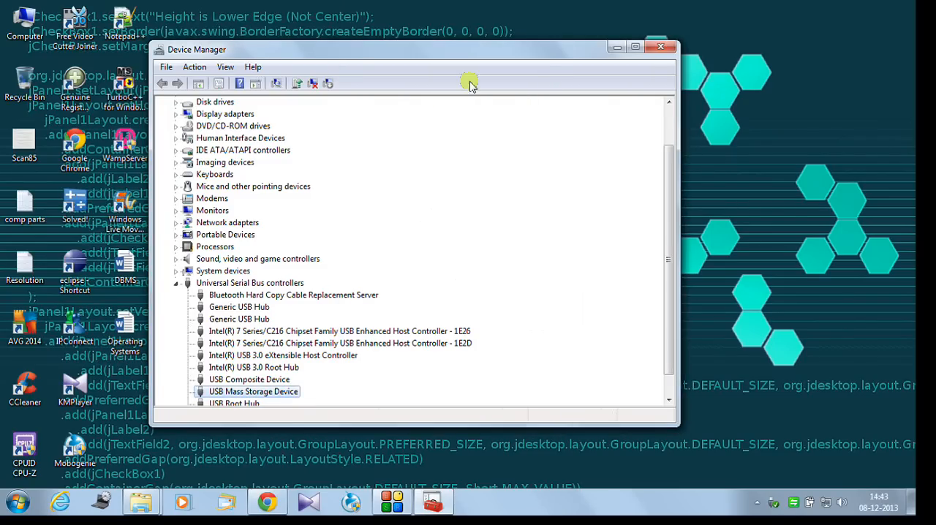
double_click(24, 18)
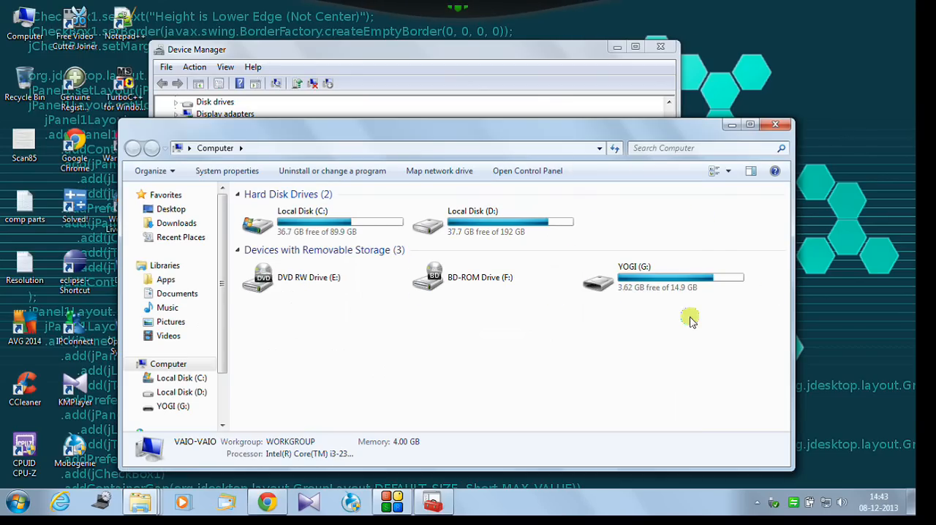
mouse_move(800, 117)
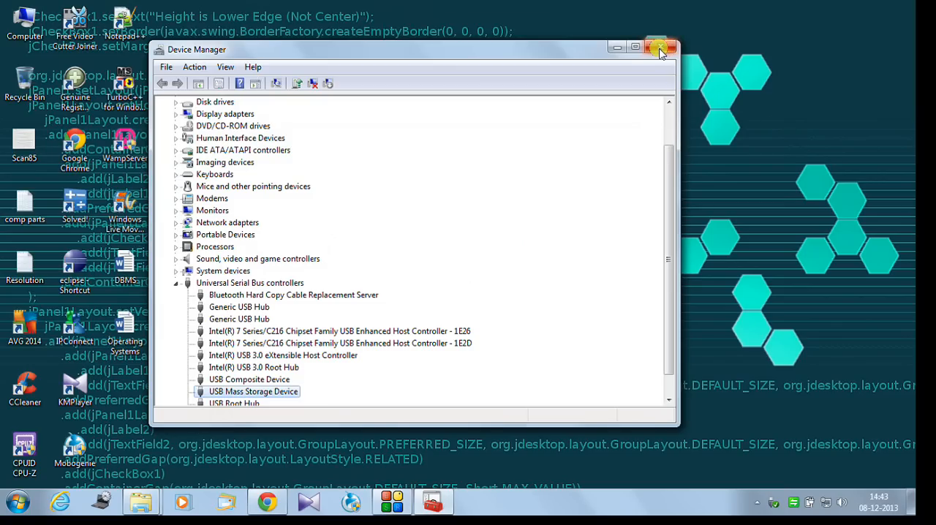
click(657, 47)
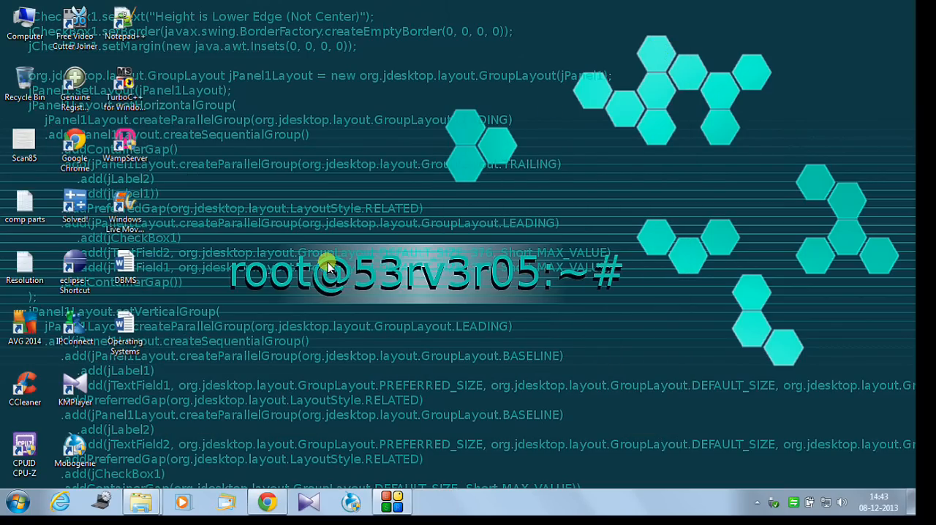